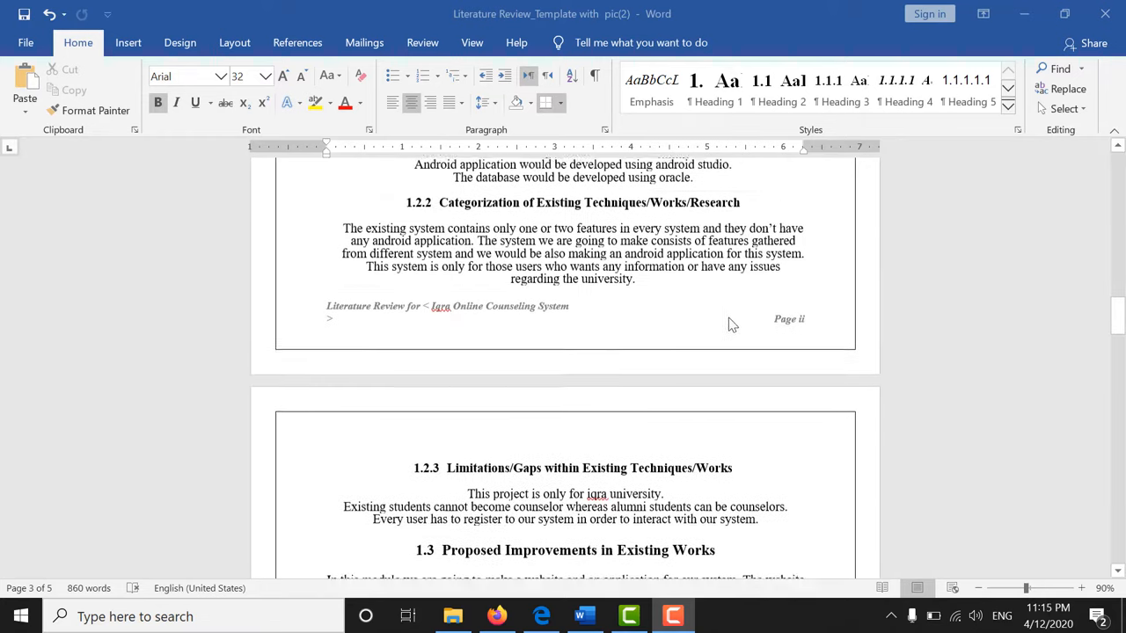
# - Show the Borders dropdown list from the Home tab's Paragraph group
pyautogui.scroll(3)
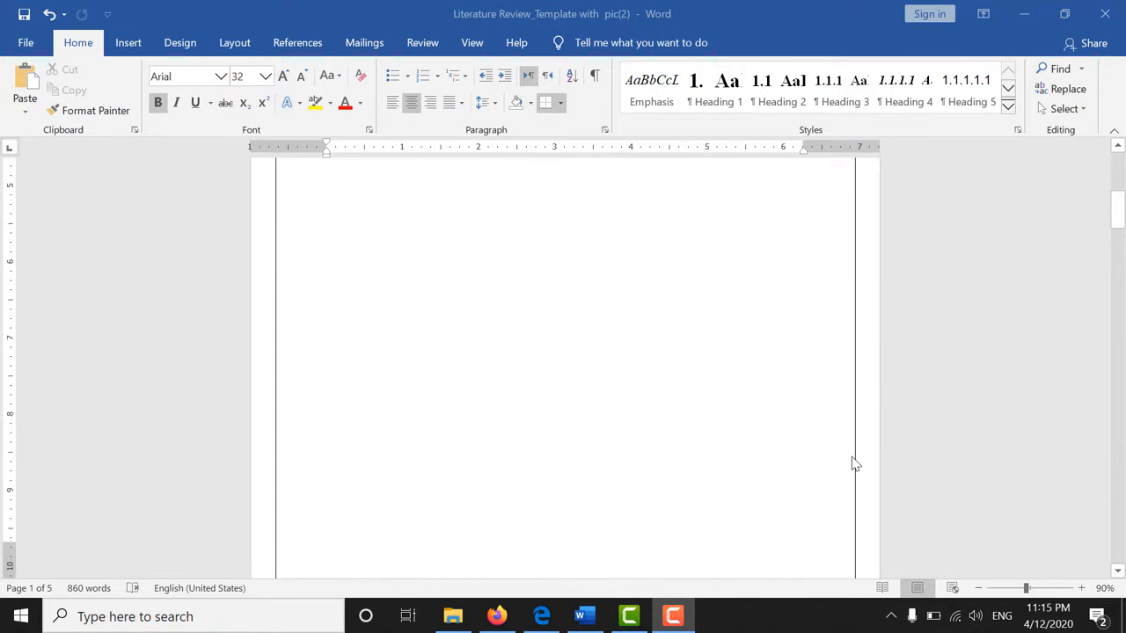
pyautogui.scroll(-3)
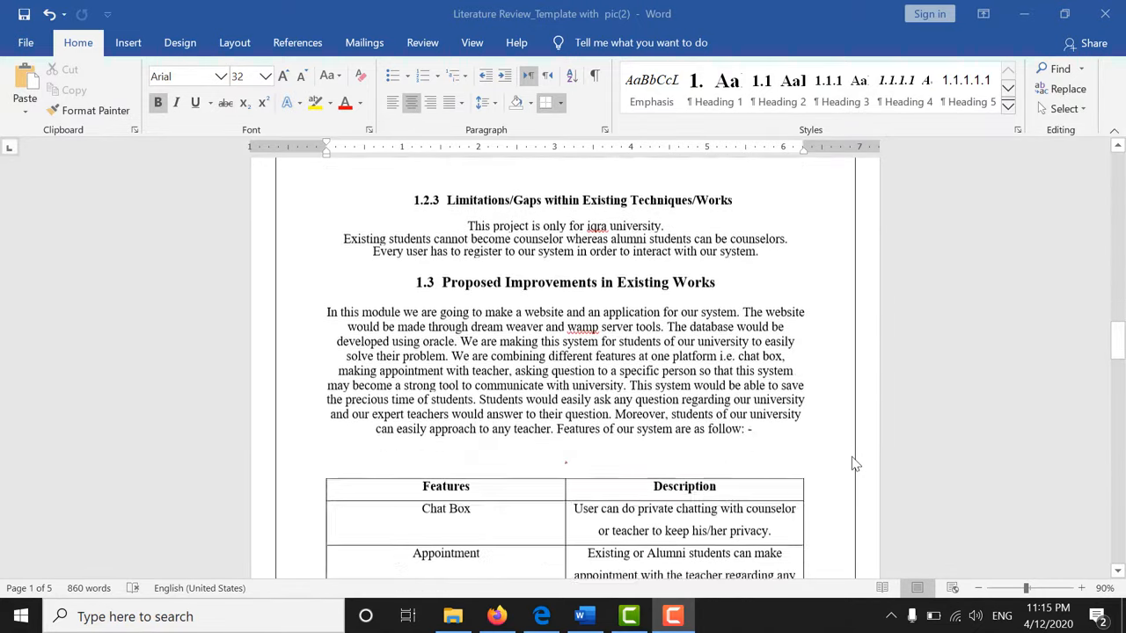
pyautogui.scroll(-3)
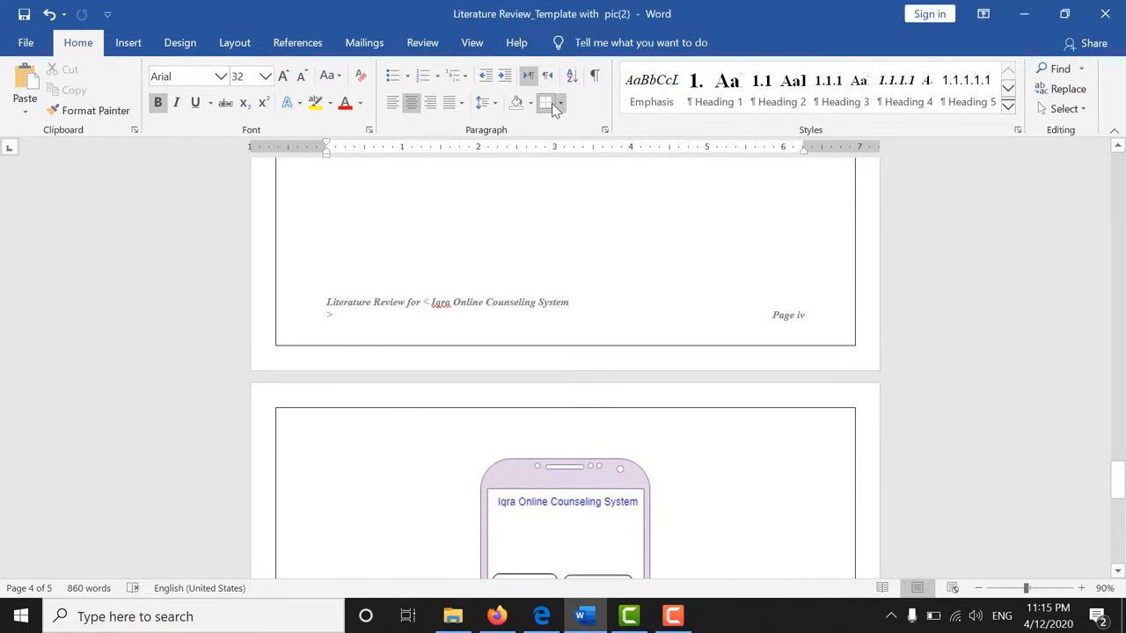
pyautogui.click(560, 102)
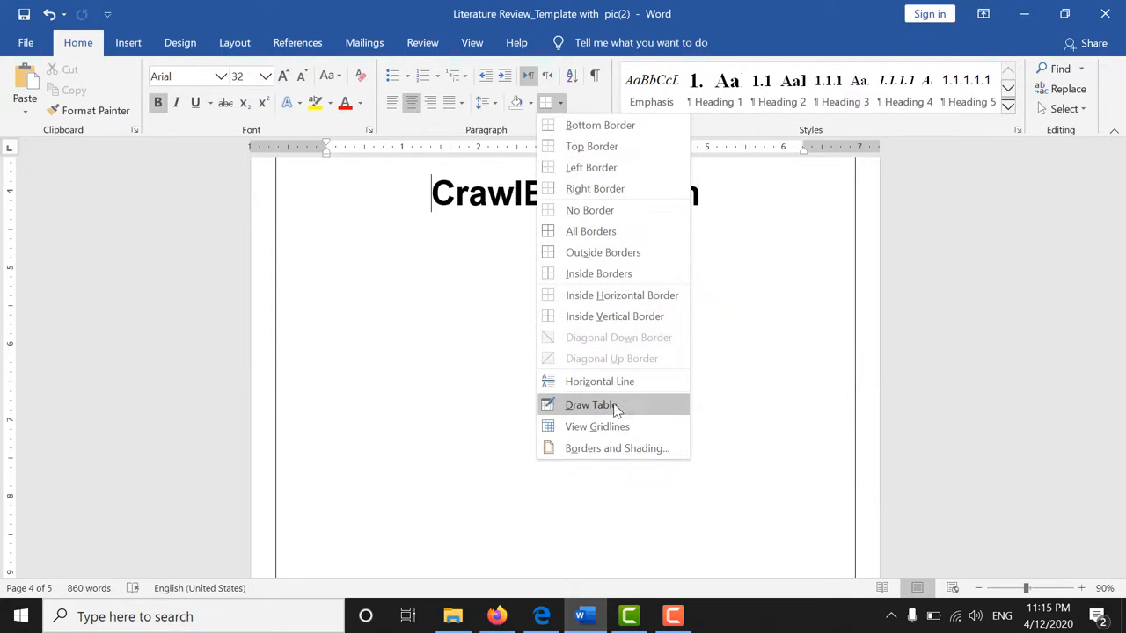
pyautogui.moveTo(580, 448)
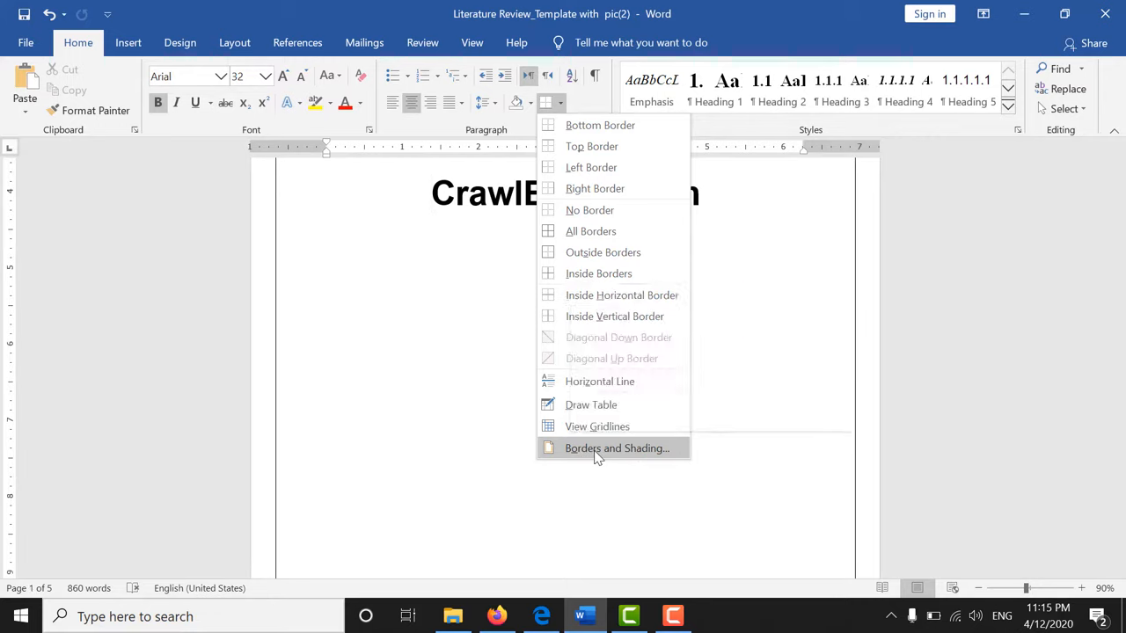
# - View the Page Border settings in Borders and Shading, then close the dialog
pyautogui.click(616, 448)
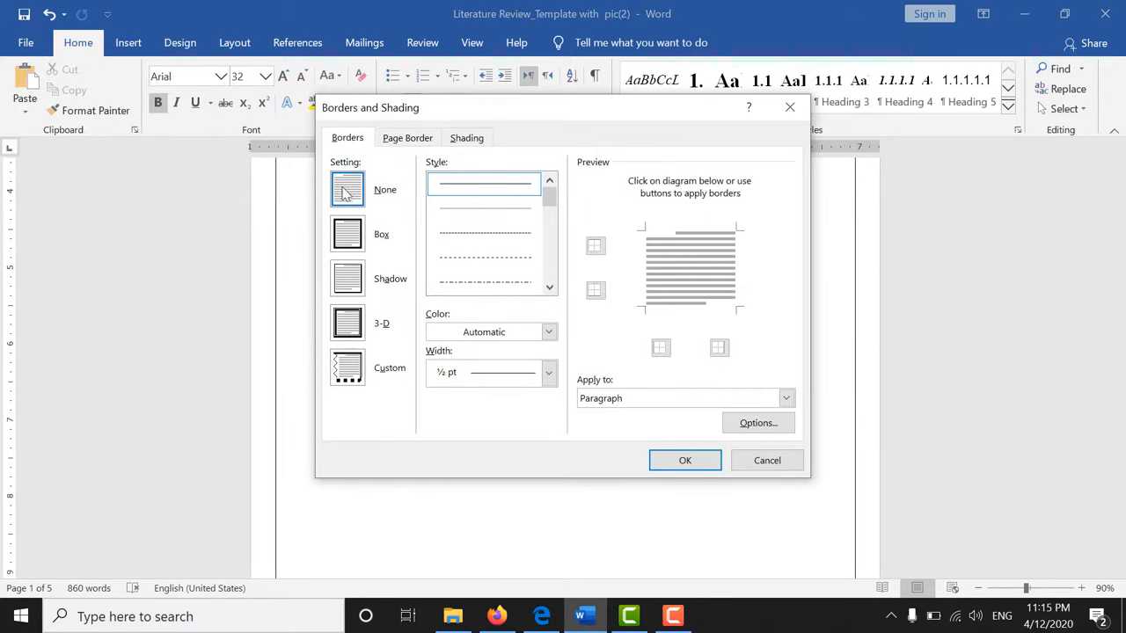
pyautogui.click(409, 138)
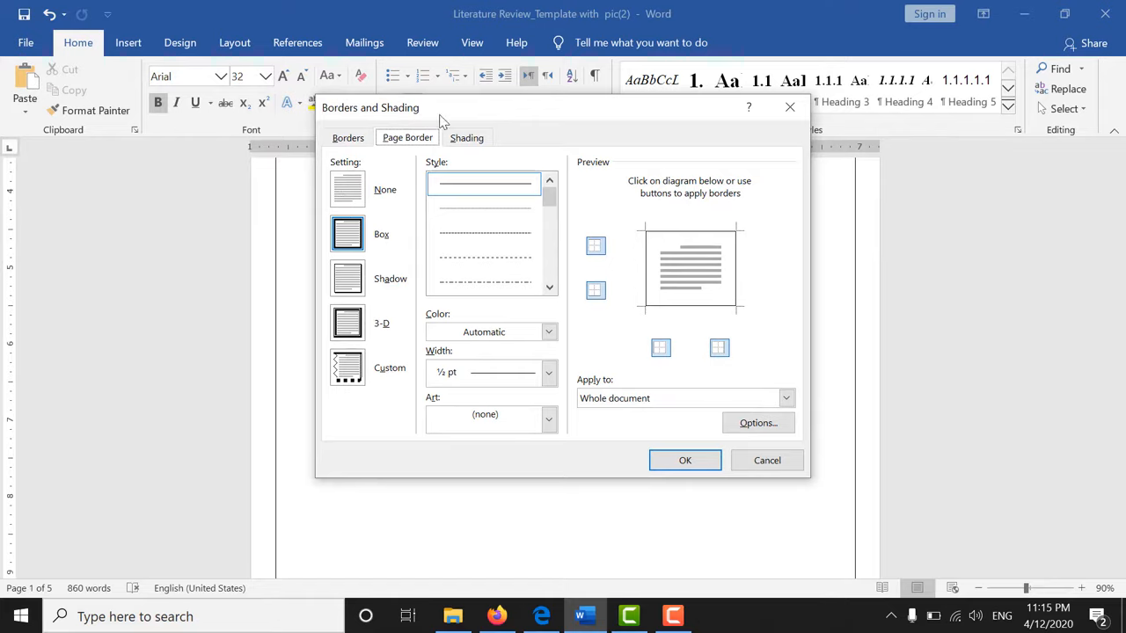
pyautogui.moveTo(349, 232)
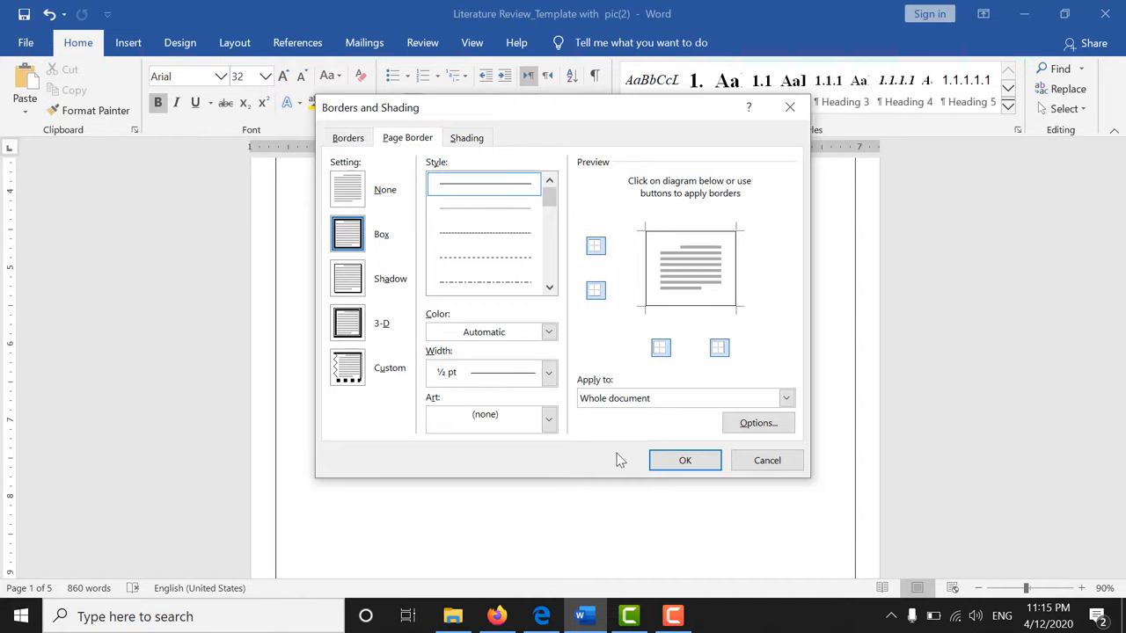
pyautogui.click(687, 461)
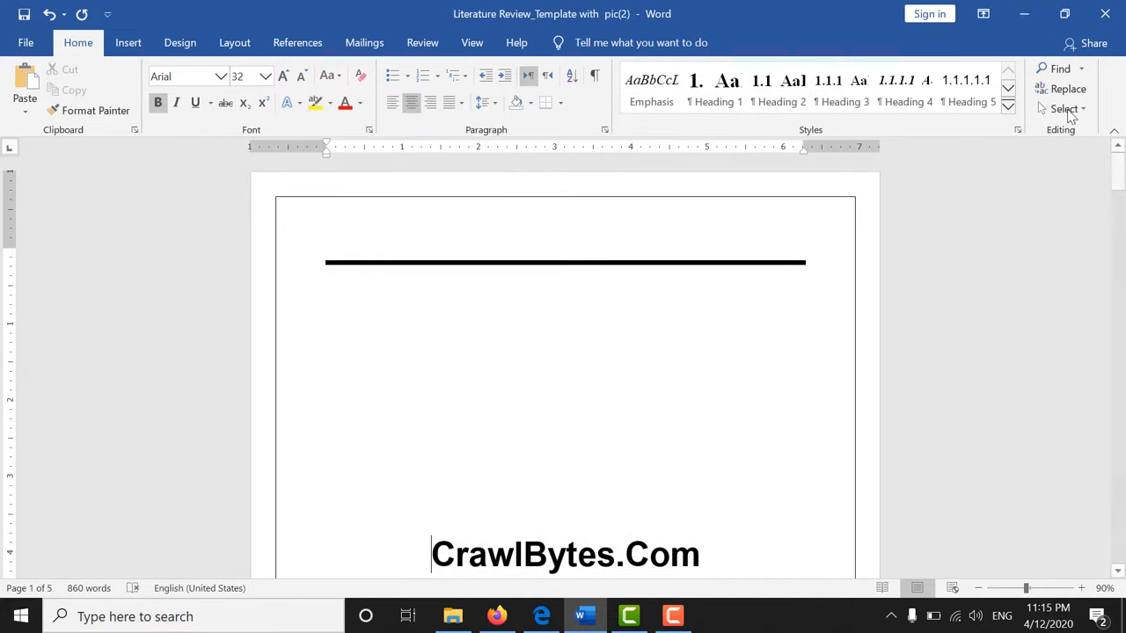
# - Open the srs_template document from the project folder in File Explorer
pyautogui.click(453, 616)
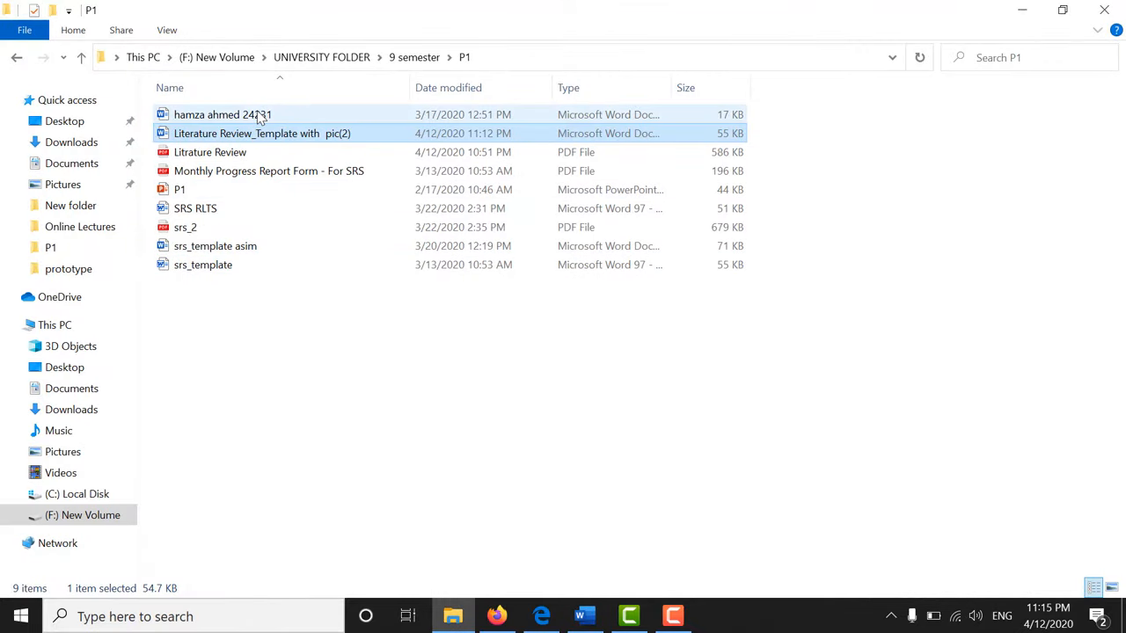
pyautogui.doubleClick(261, 134)
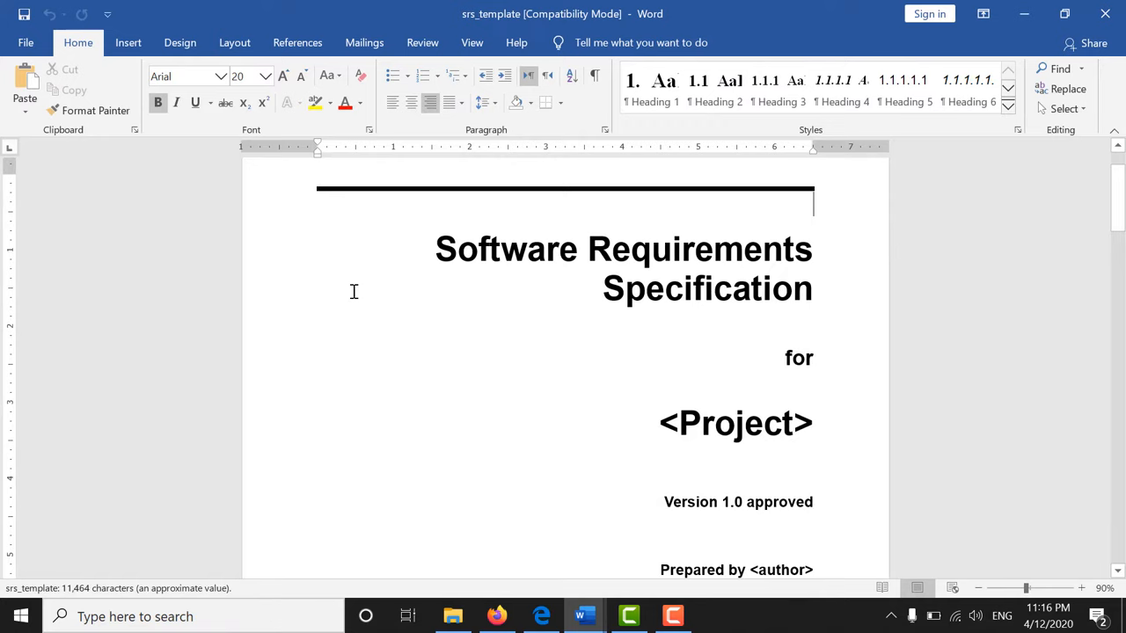
pyautogui.scroll(-3)
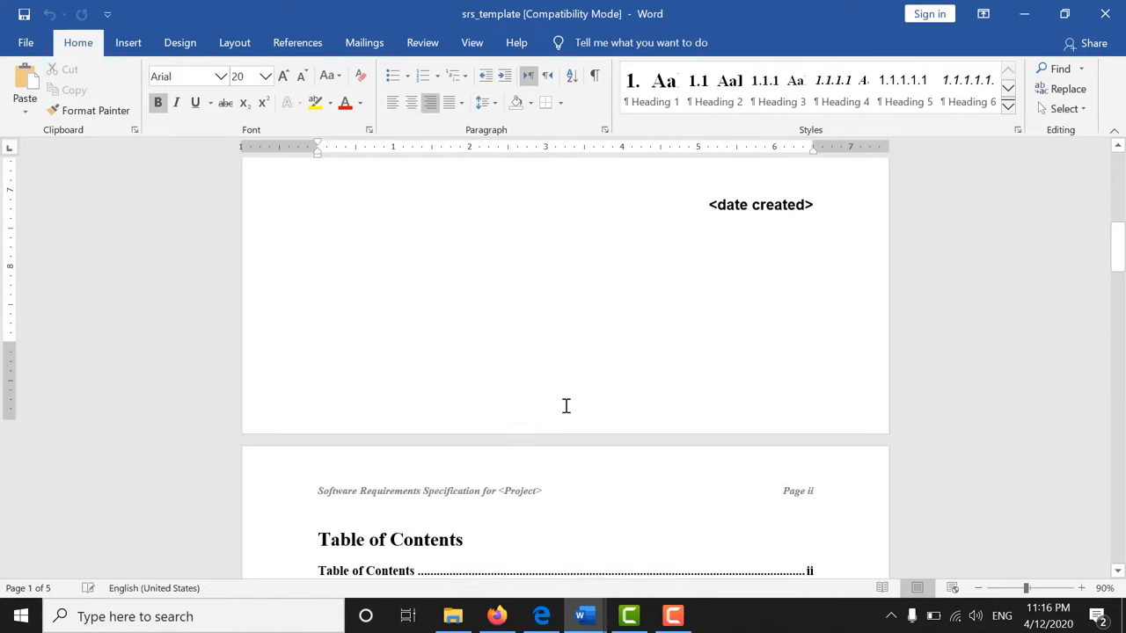
pyautogui.scroll(-3)
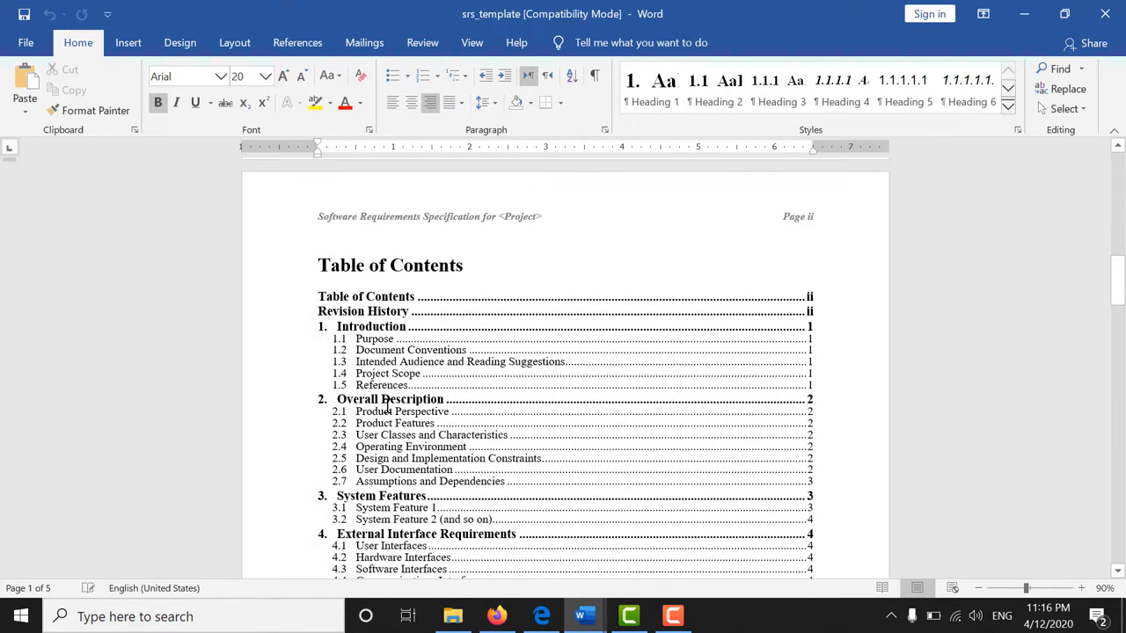
pyautogui.scroll(-3)
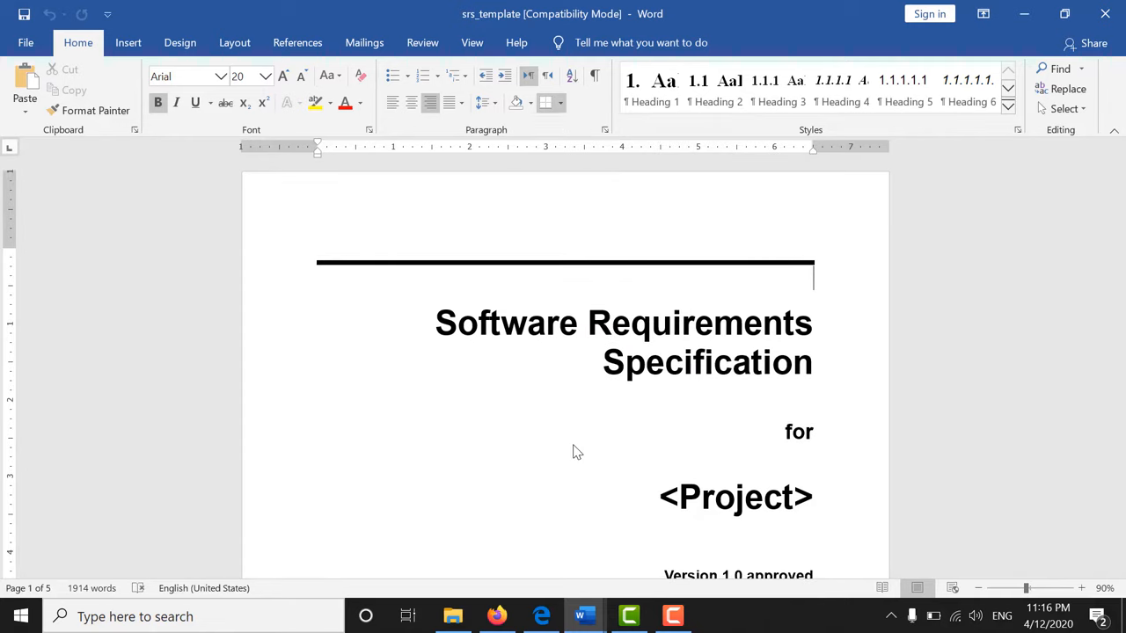
# - Apply a Box page border to the whole srs_template document
pyautogui.click(560, 102)
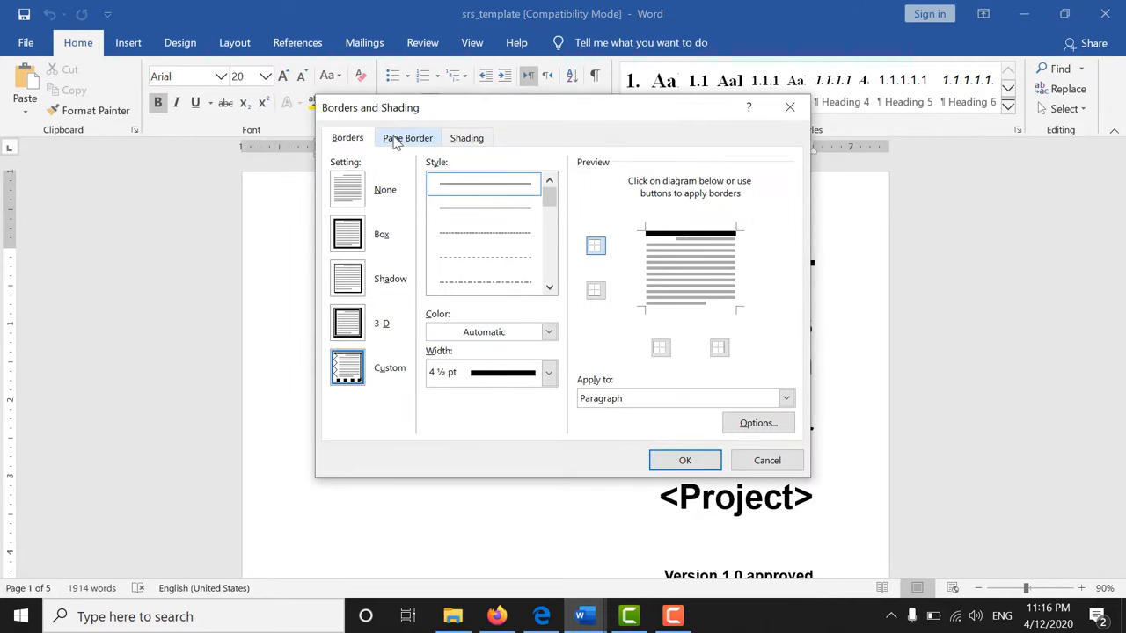
pyautogui.click(408, 138)
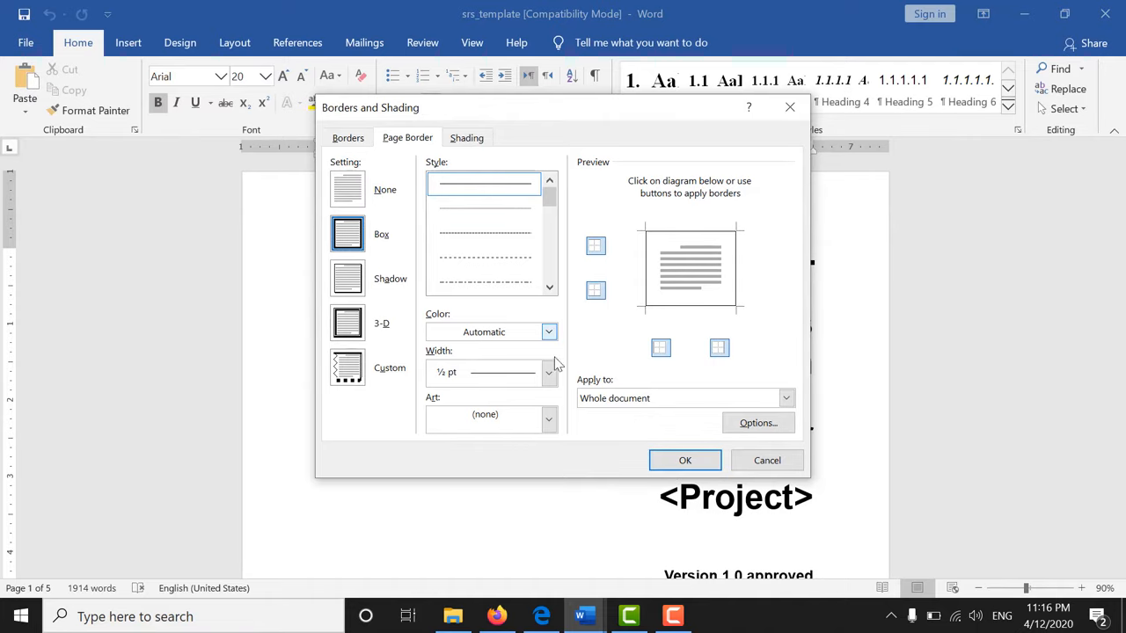
pyautogui.click(685, 461)
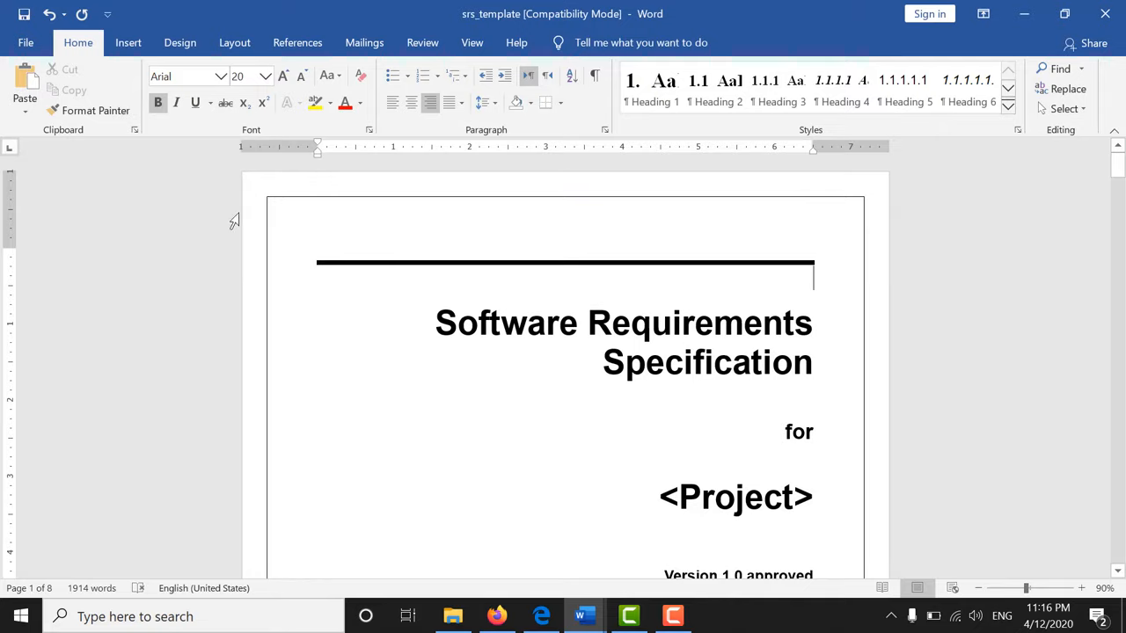
pyautogui.scroll(-3)
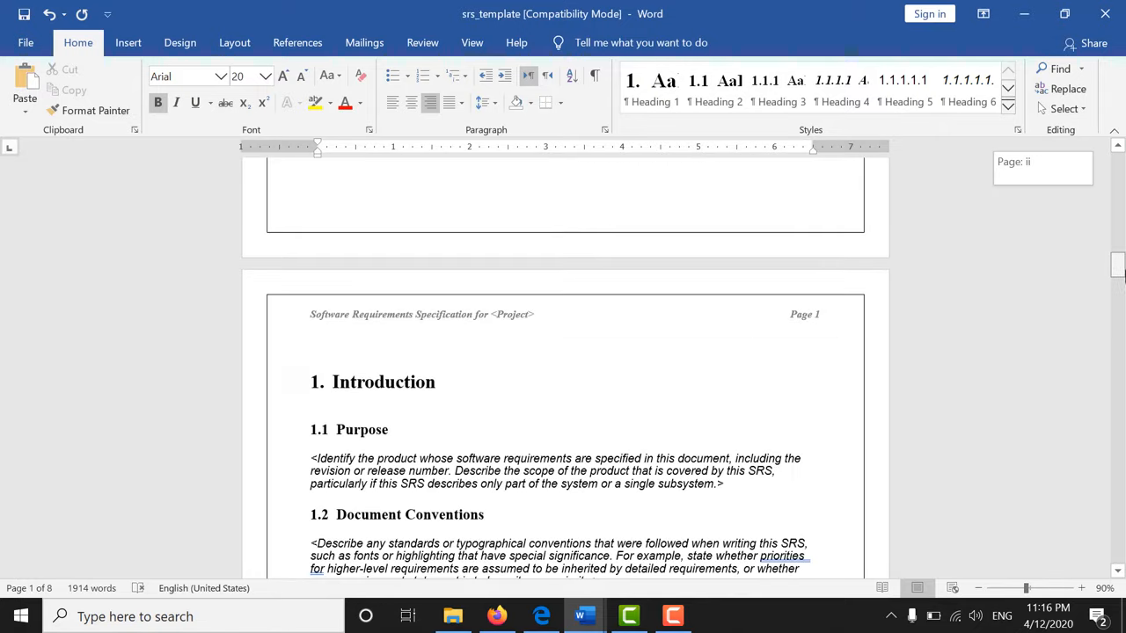
pyautogui.scroll(-3)
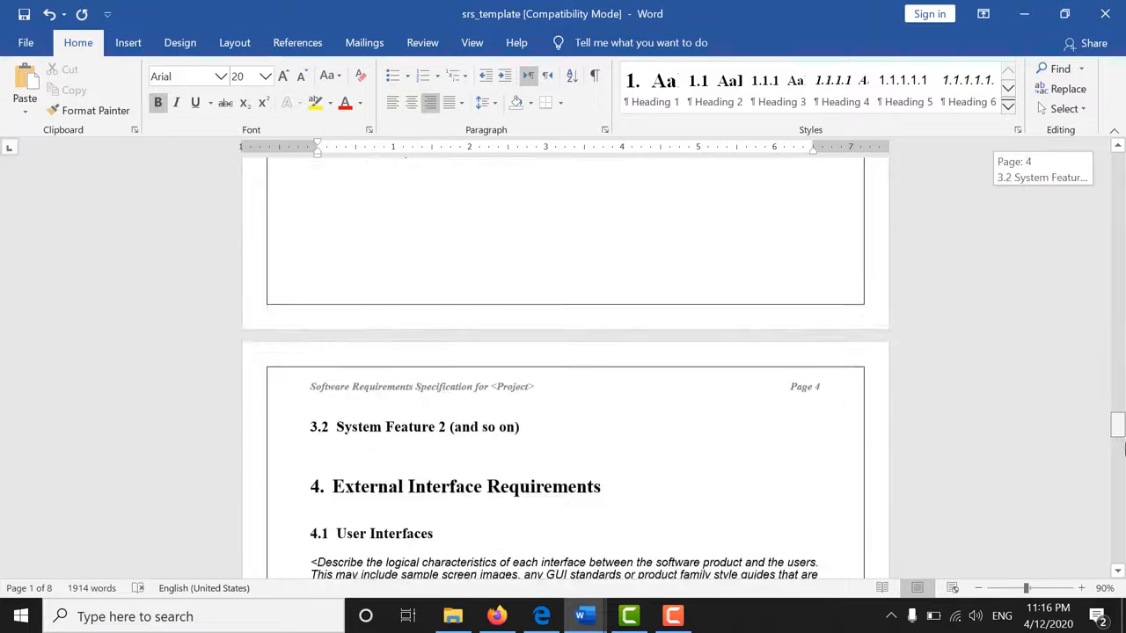
pyautogui.scroll(-3)
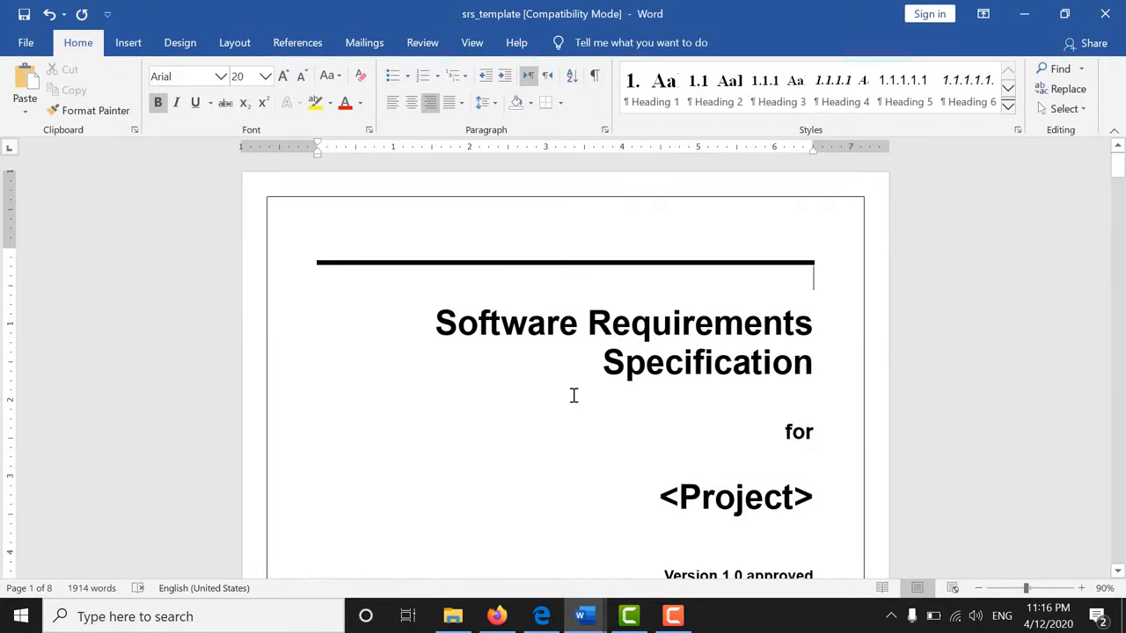
pyautogui.moveTo(613, 303)
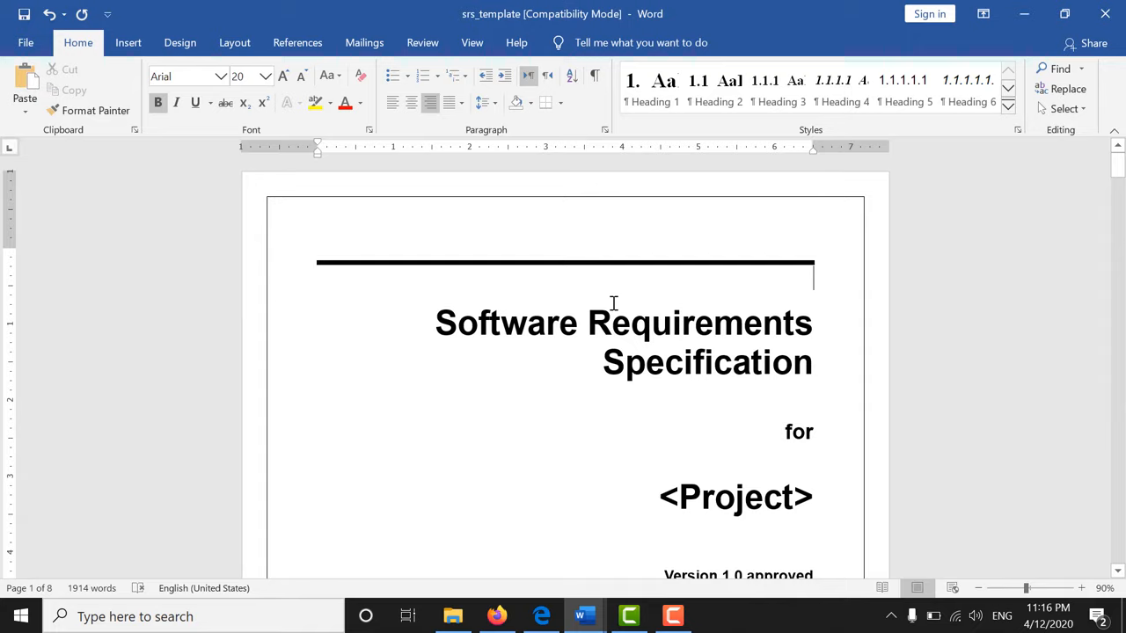